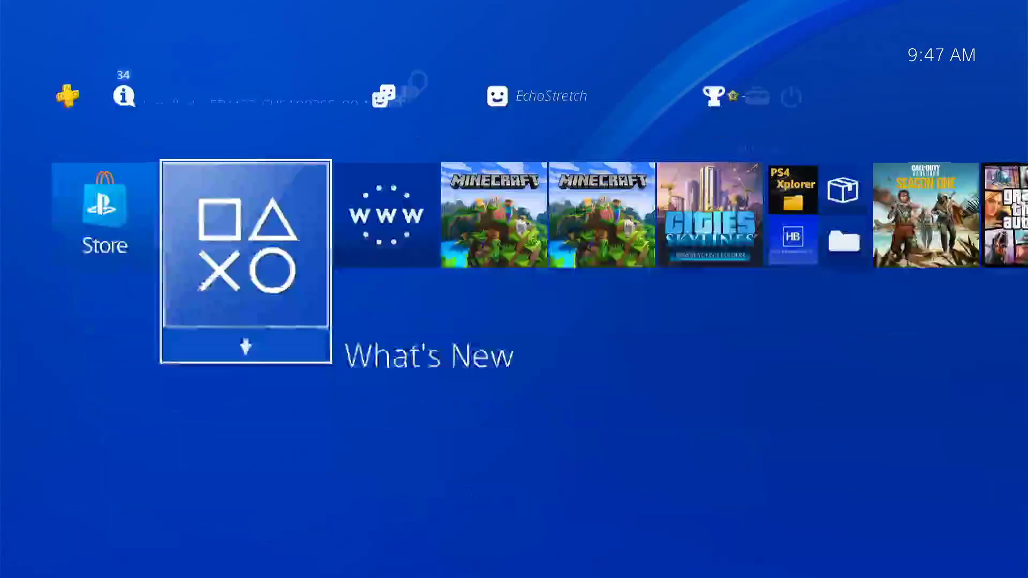
- Launch the Internet Browser and clear its browsing history of the PS4 9.00 FW Host page
left_click(384, 220)
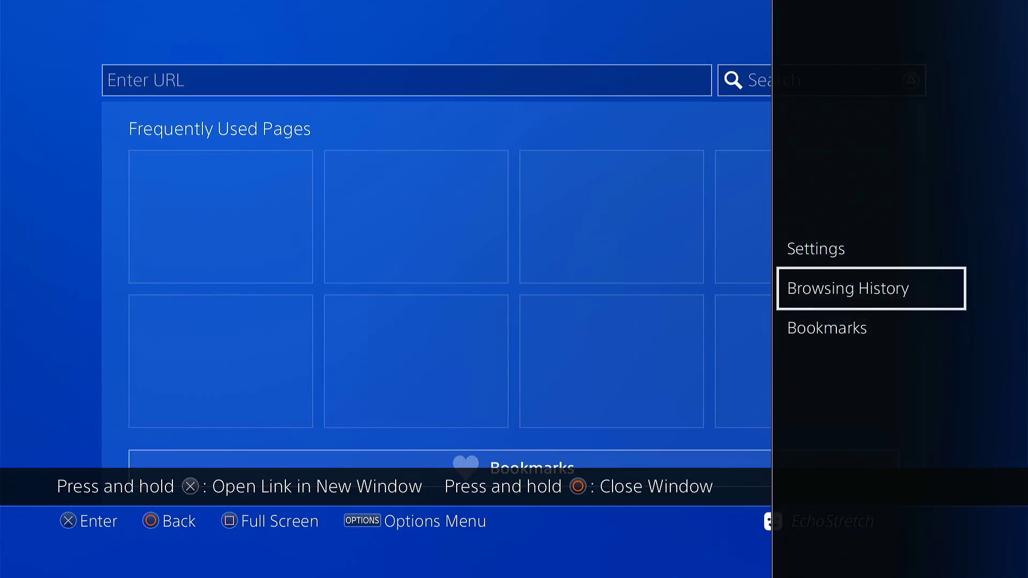
left_click(848, 288)
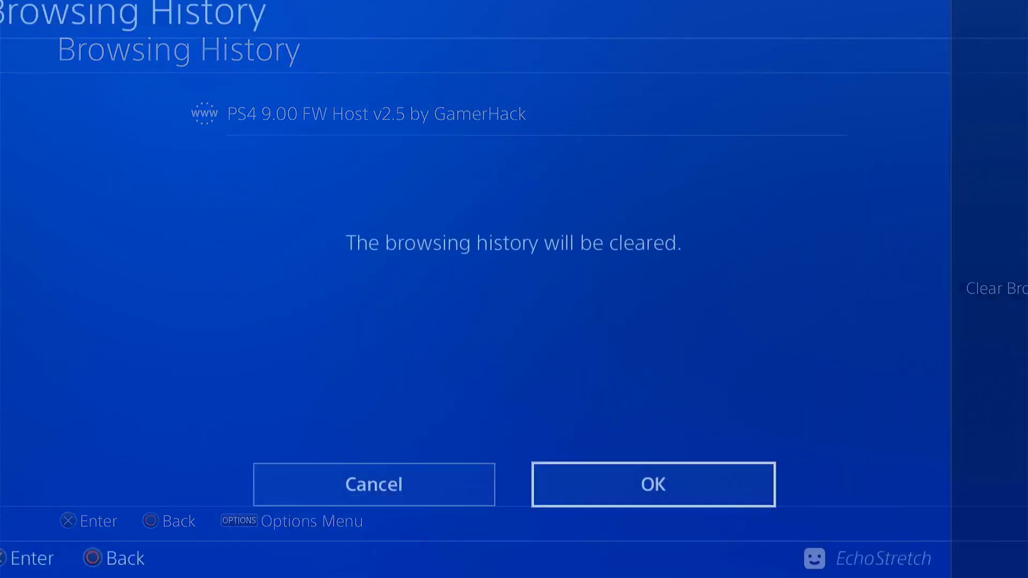
left_click(654, 484)
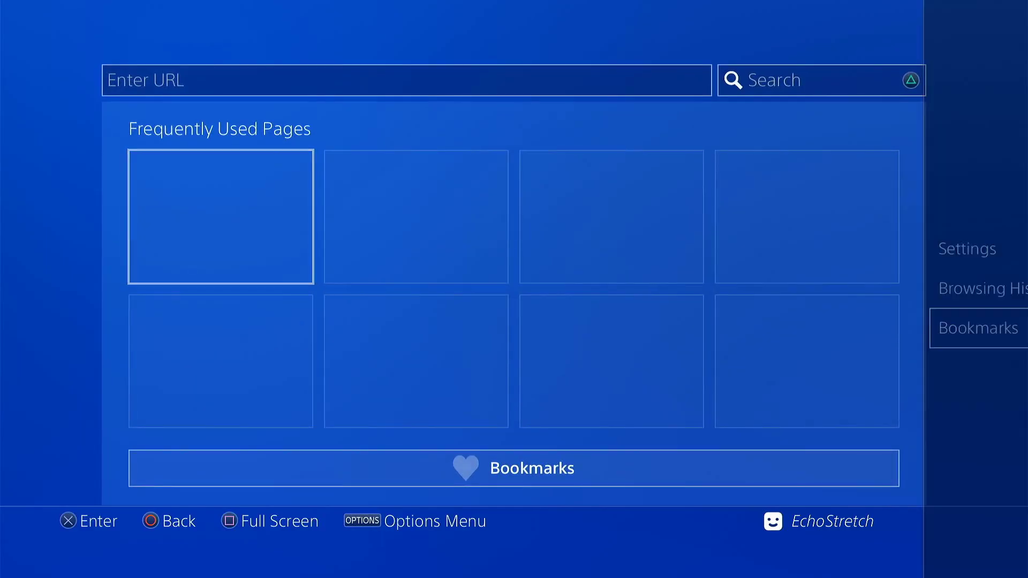
left_click(966, 248)
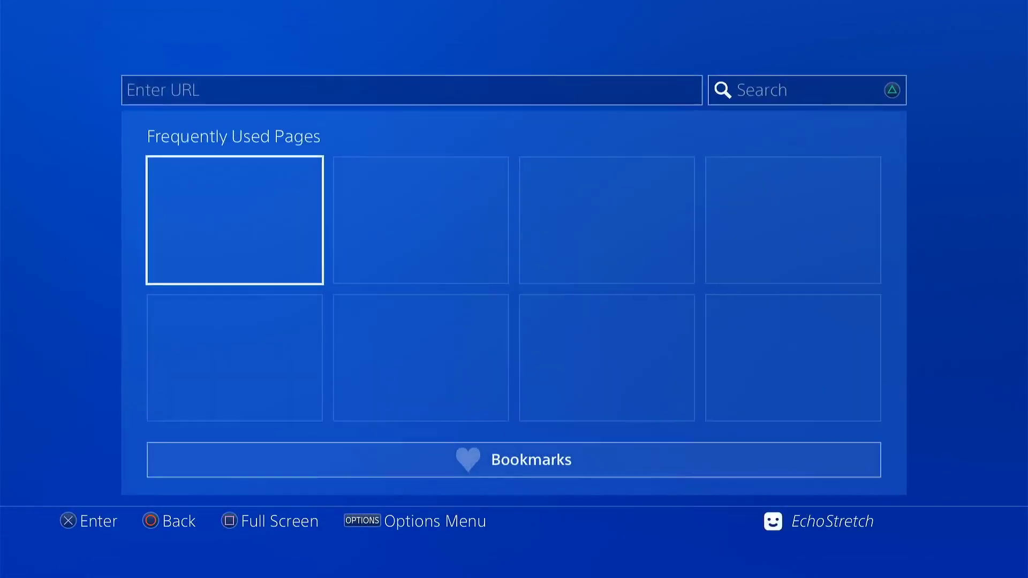
left_click(530, 460)
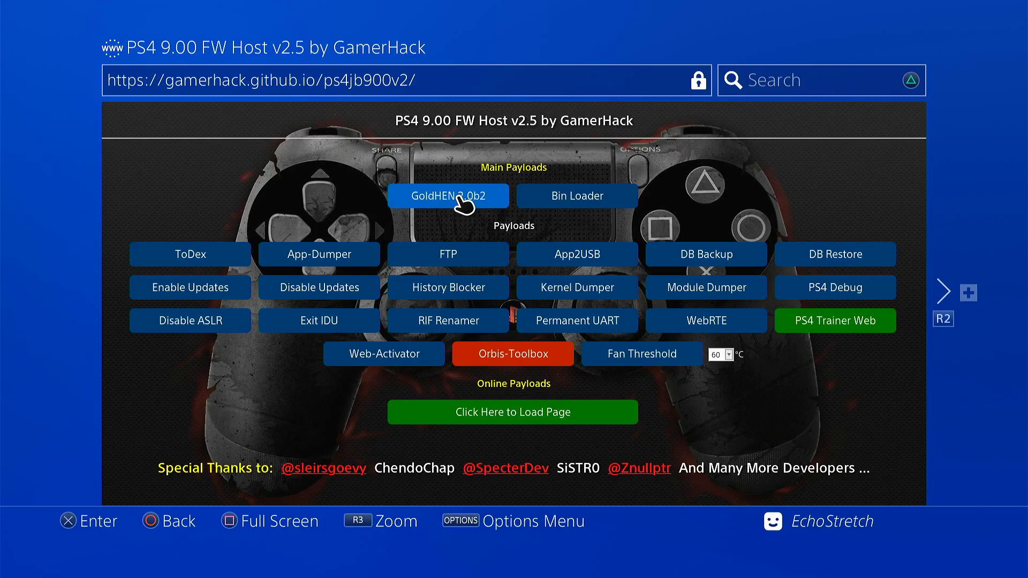
- Load the GoldHEN 2.0b2 payload and acknowledge the USB and Payload Loaded prompts
left_click(450, 195)
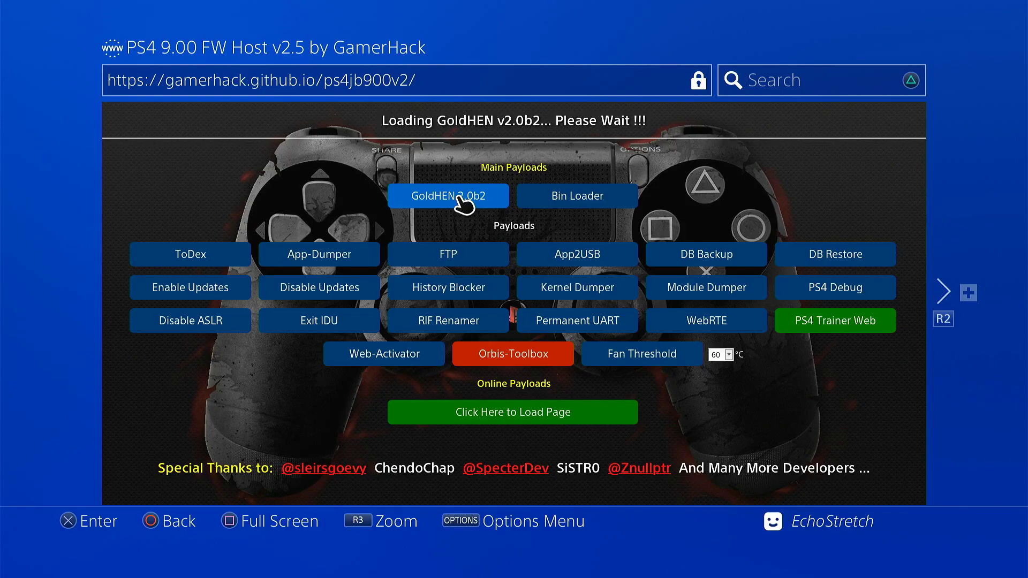
left_click(450, 196)
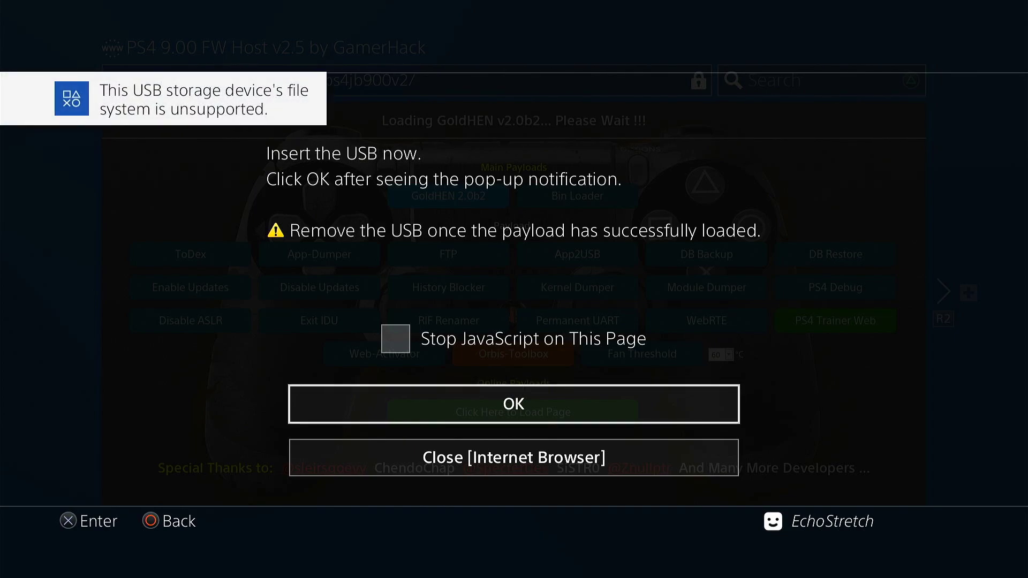
left_click(514, 404)
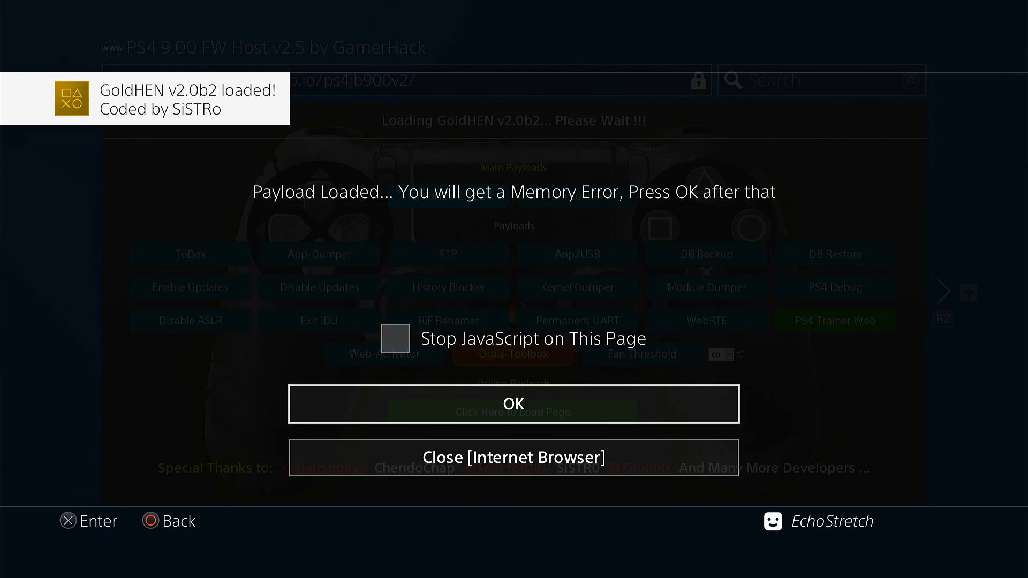
left_click(513, 404)
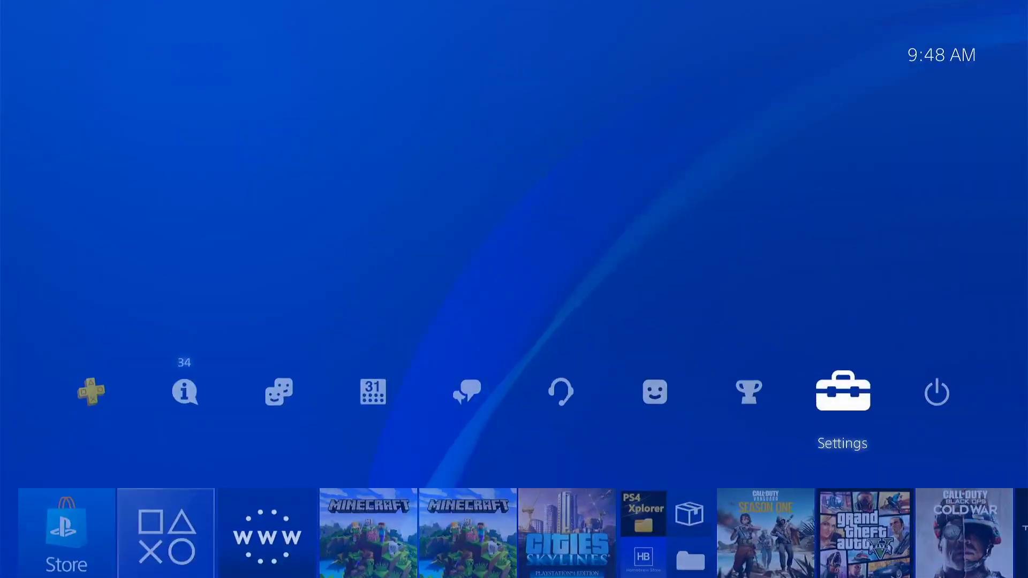
- Check Settings from the home screen, then relaunch the Internet Browser to a blank page
left_click(843, 391)
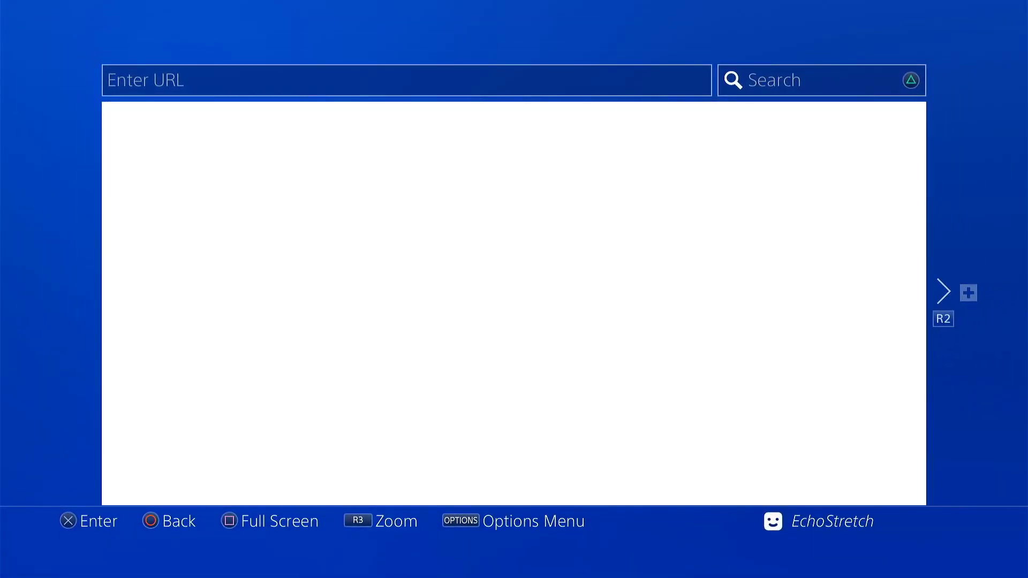
type("https://gamerhack.github.io/ps4jb900v2/")
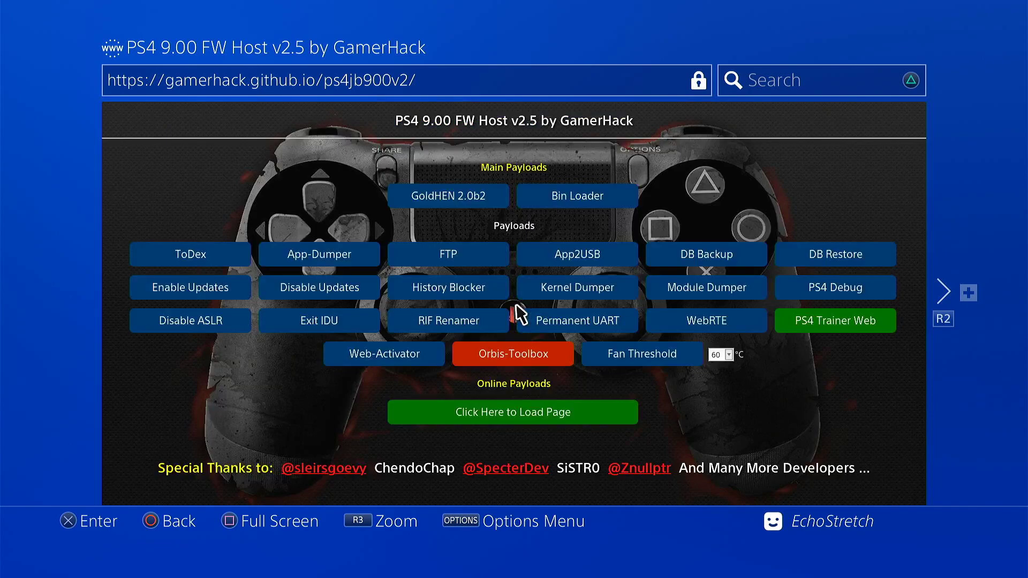
mouse_move(501, 422)
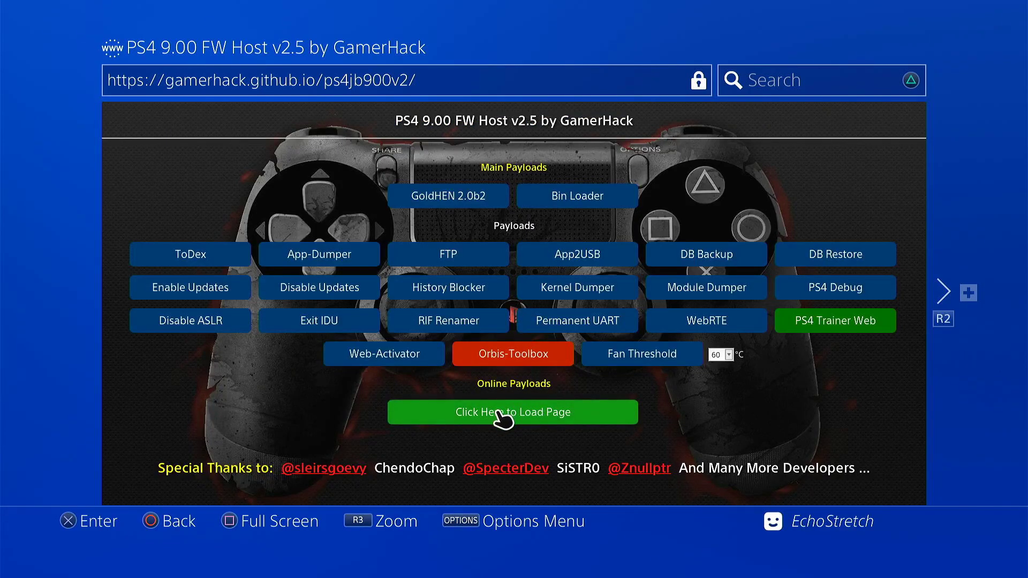
mouse_move(547, 425)
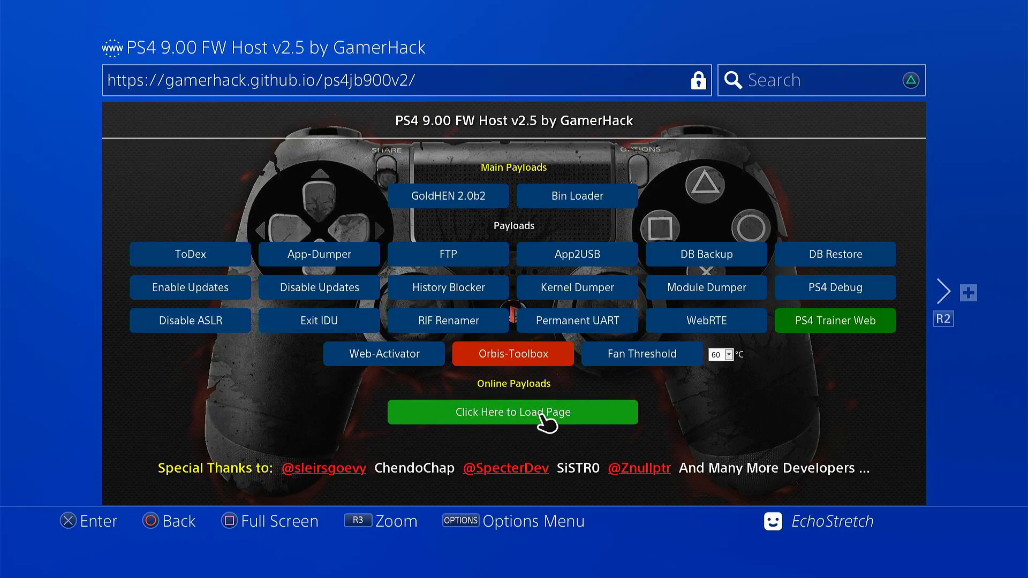
left_click(513, 412)
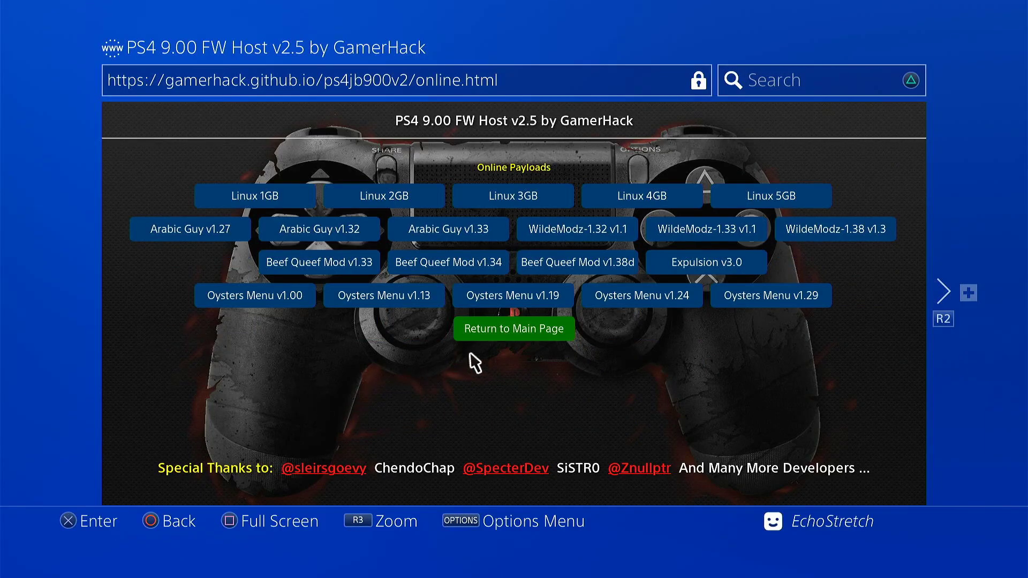
mouse_move(410, 219)
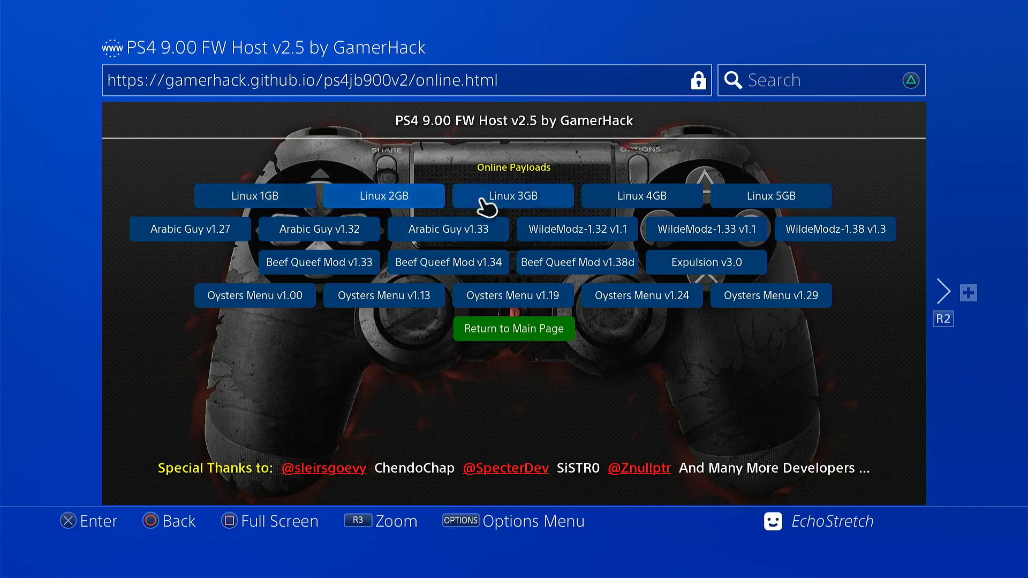
mouse_move(888, 230)
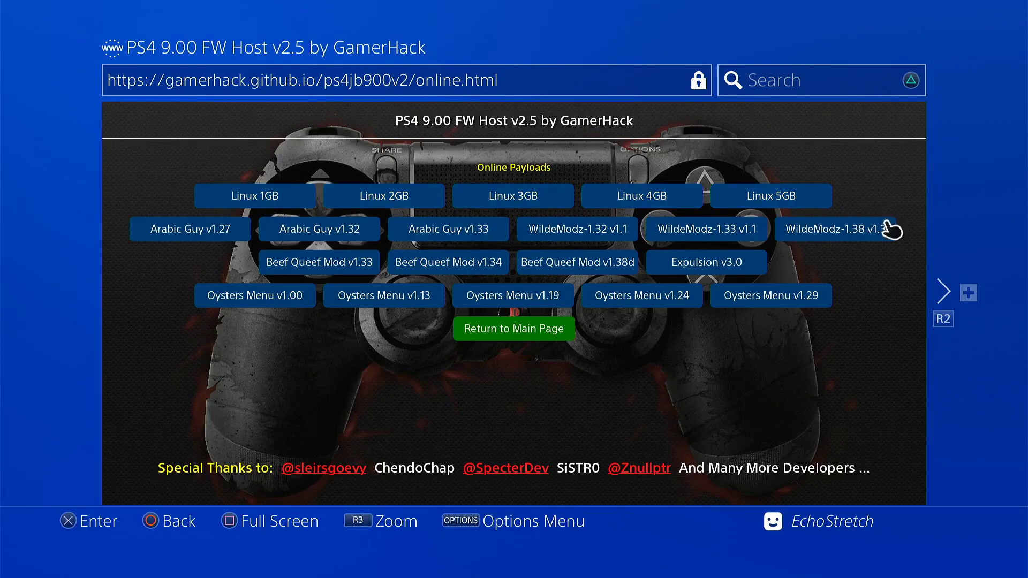
mouse_move(553, 338)
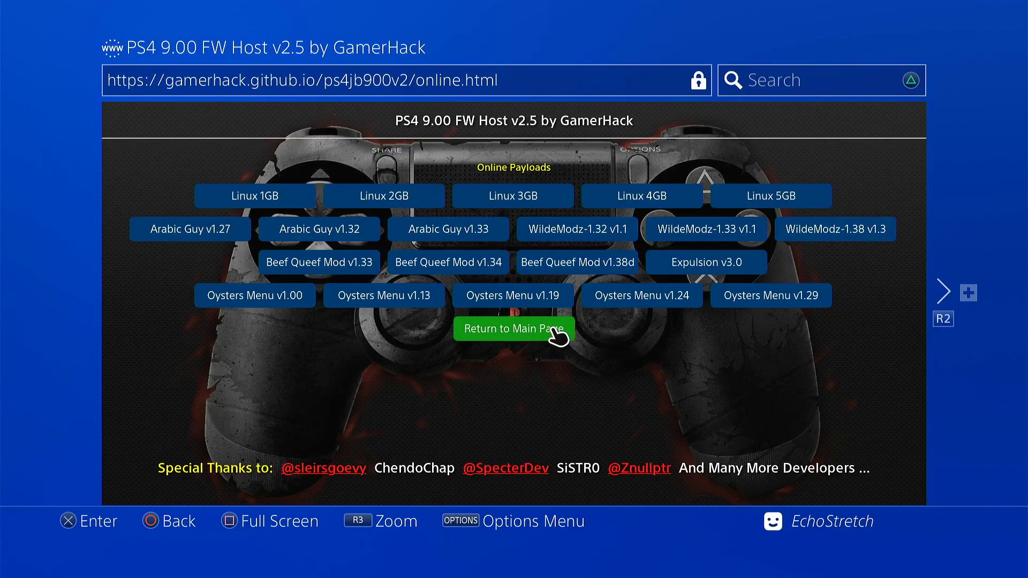
left_click(513, 329)
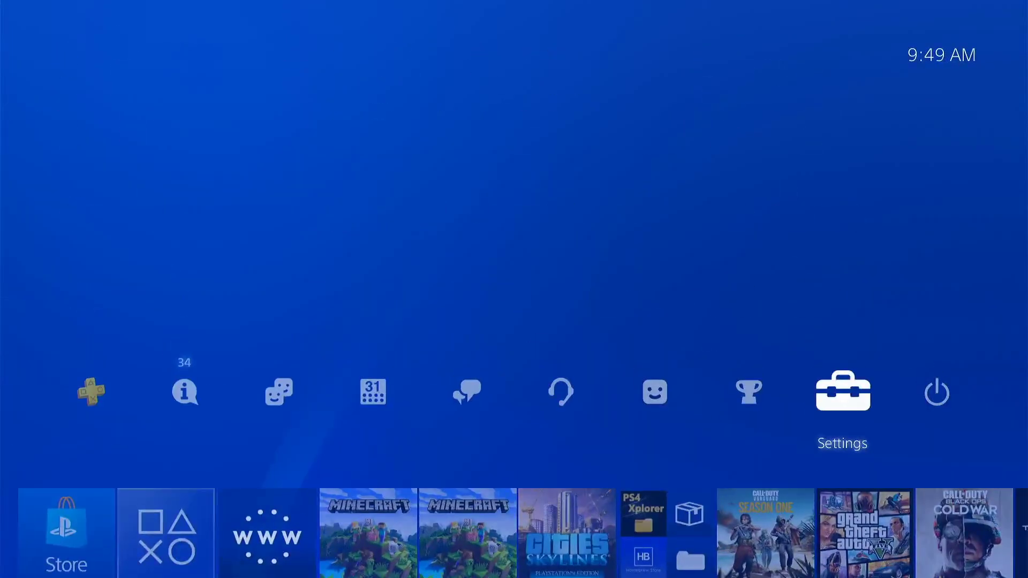
- Return to the home screen, with BinLoader listening on port 9090
left_click(843, 391)
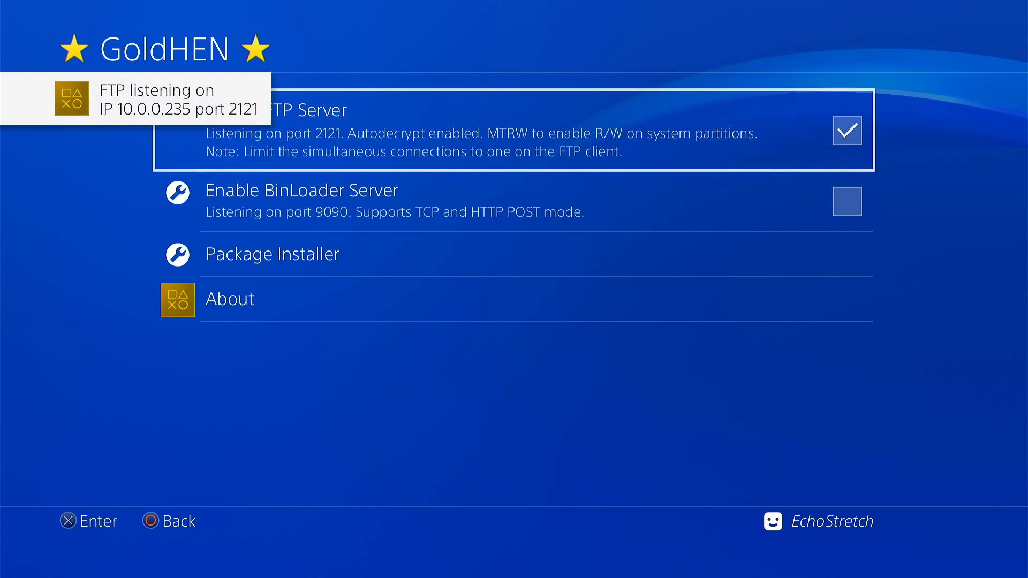
left_click(847, 202)
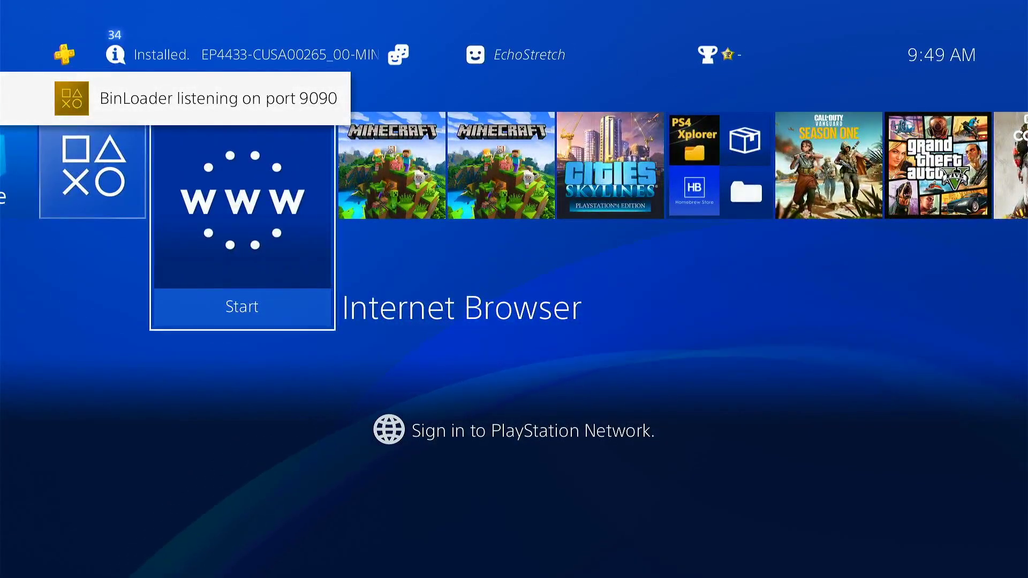
- Load the Orbis-Toolbox Alpha 1.0 payload and dismiss the payload and memory error dialogs
left_click(242, 307)
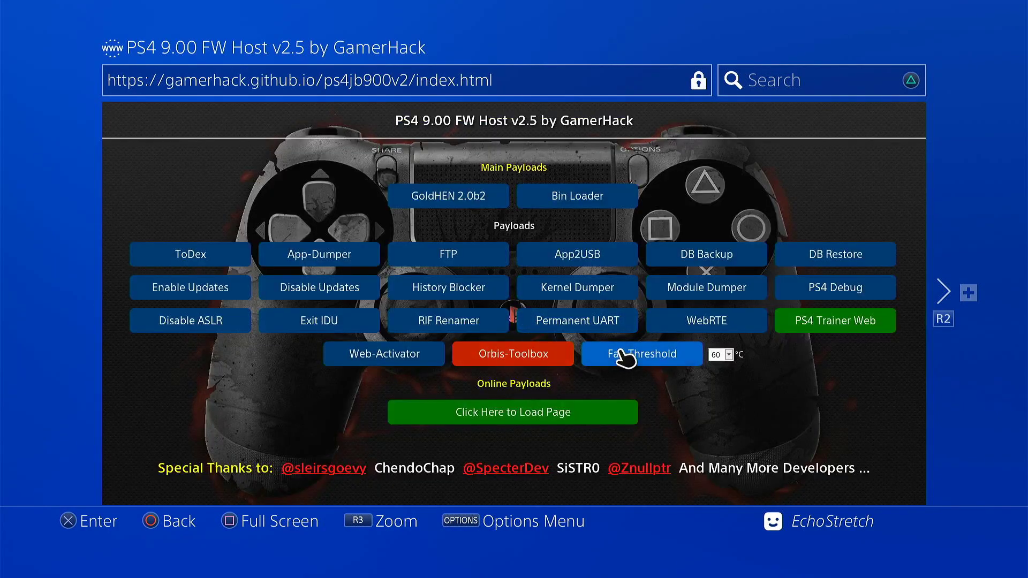
mouse_move(387, 343)
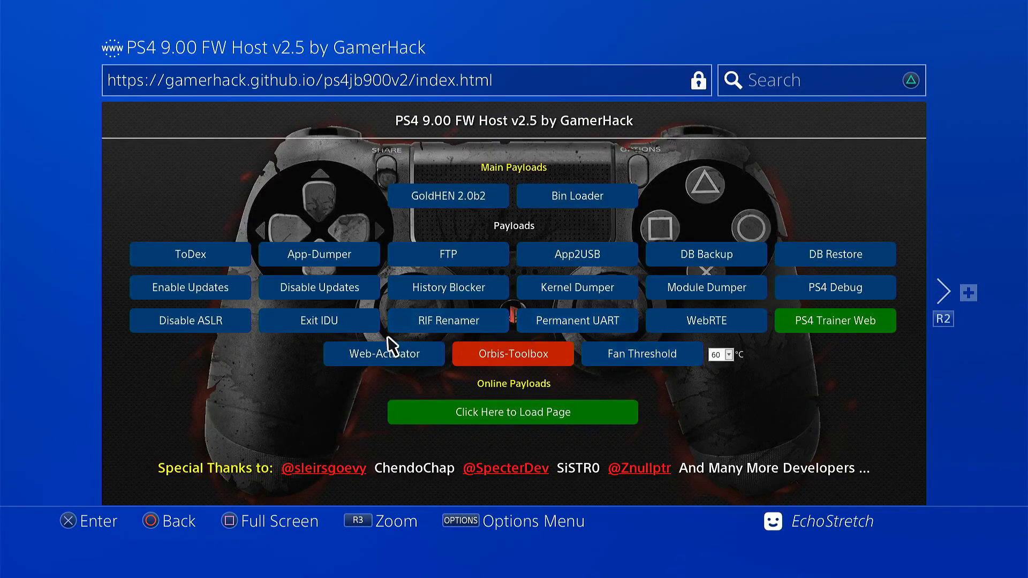
mouse_move(591, 327)
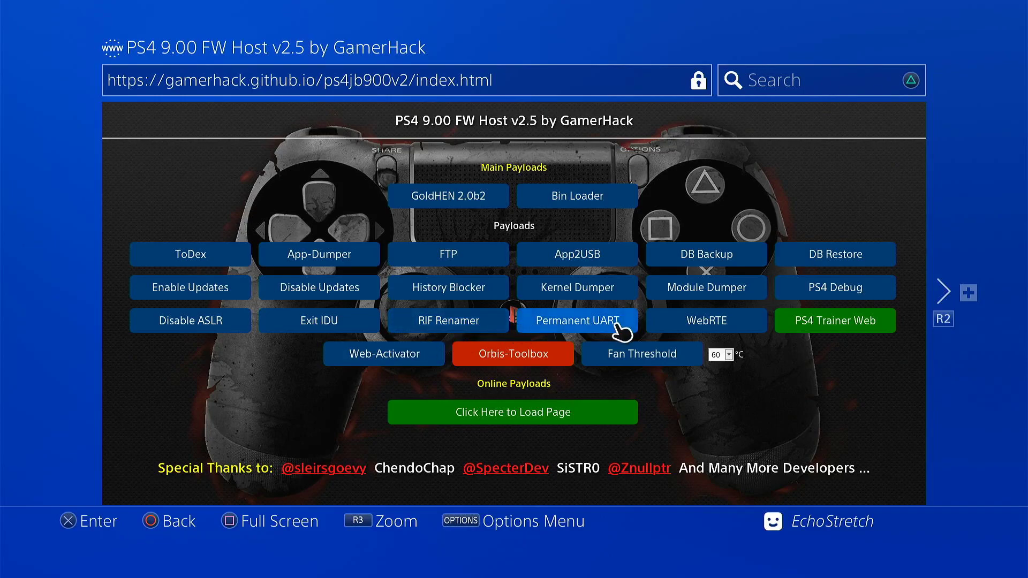
mouse_move(524, 412)
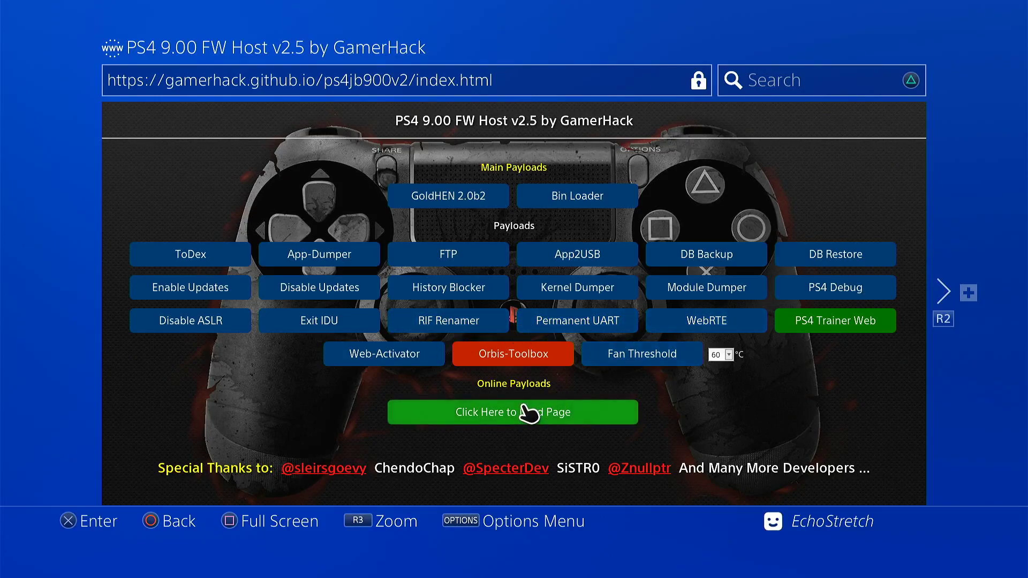
mouse_move(516, 372)
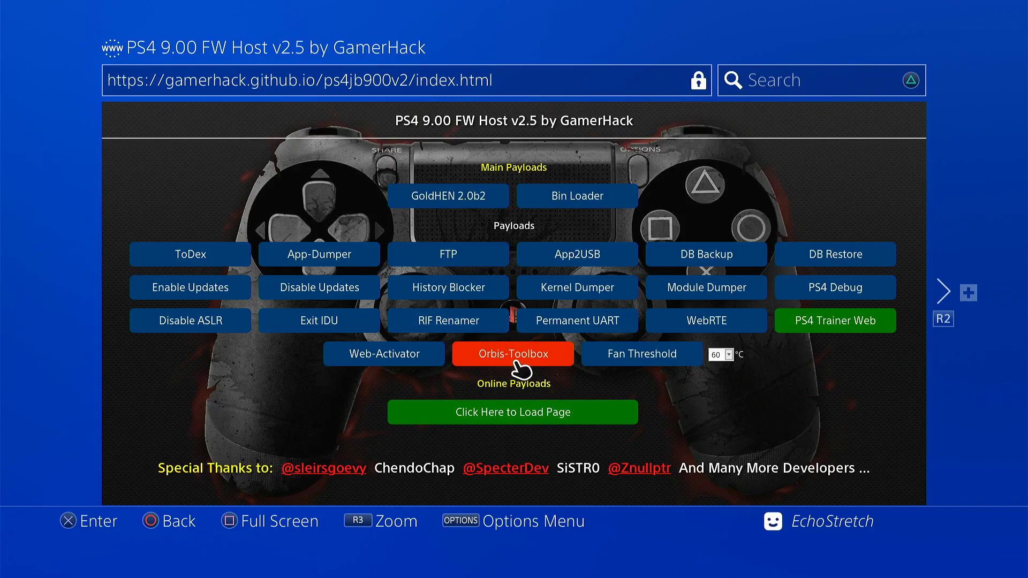
left_click(513, 354)
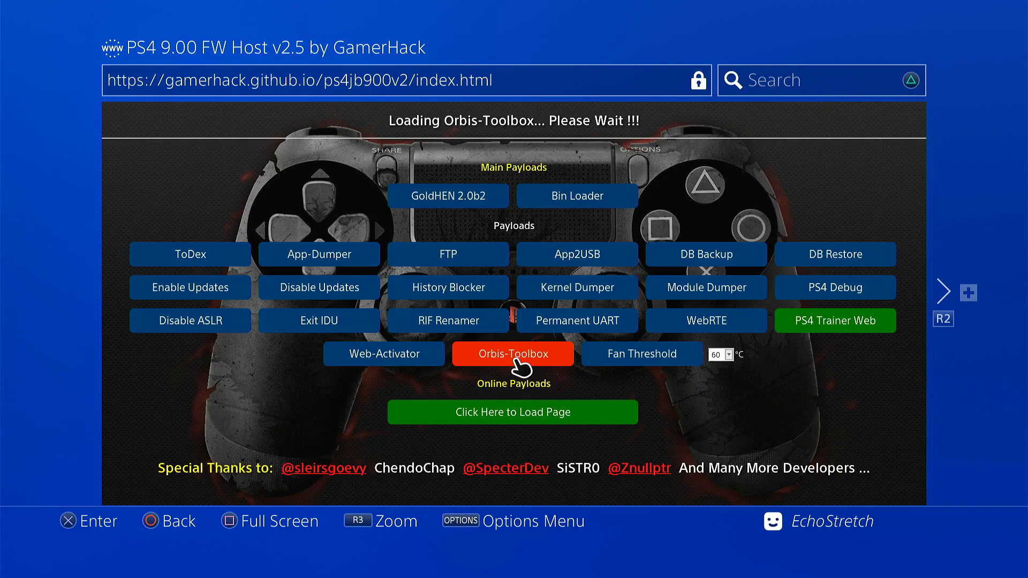
left_click(513, 354)
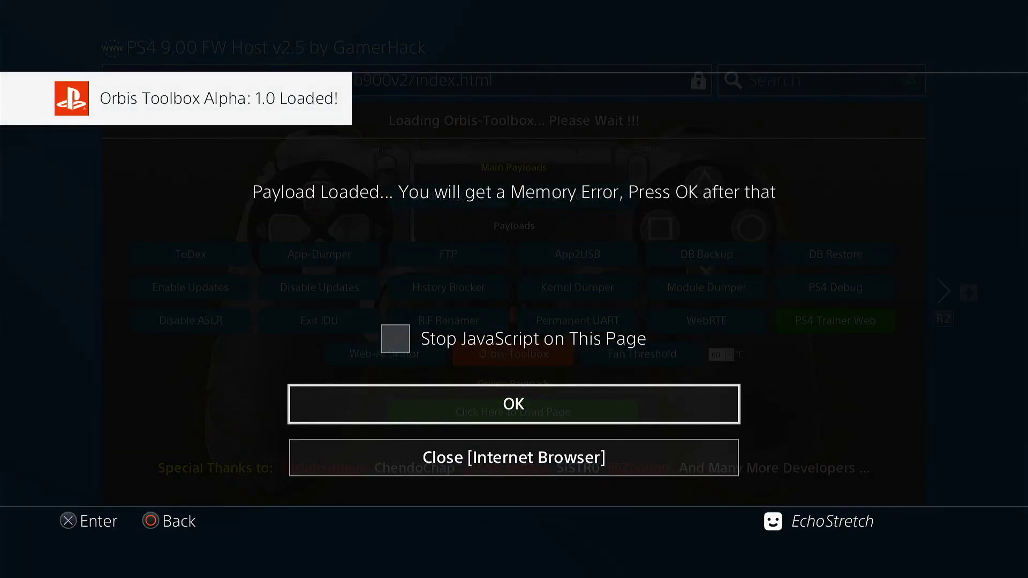
left_click(513, 404)
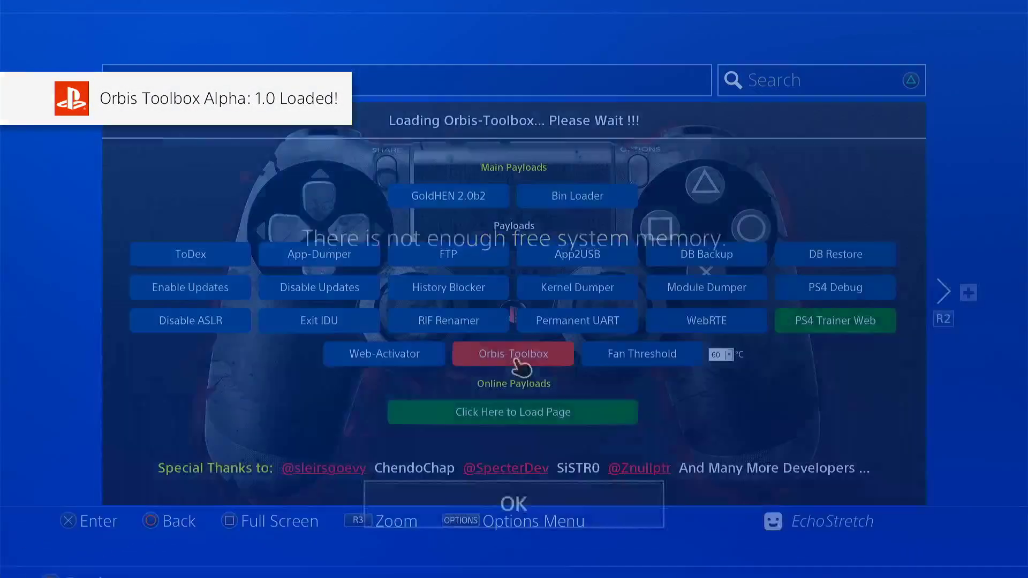
left_click(513, 354)
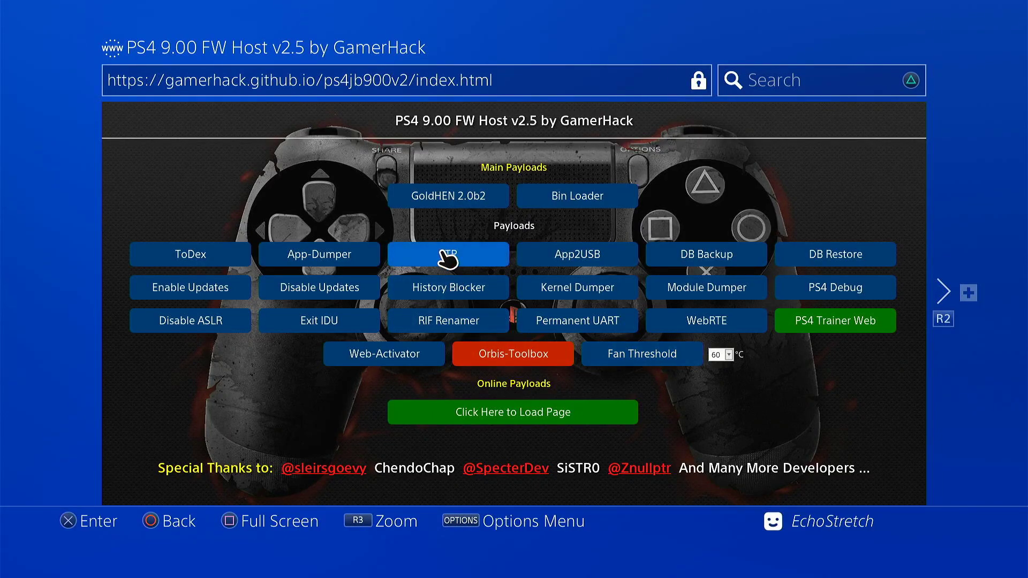
- Load the FTP server payload on port 1337 and dismiss both follow-up dialogs
left_click(449, 253)
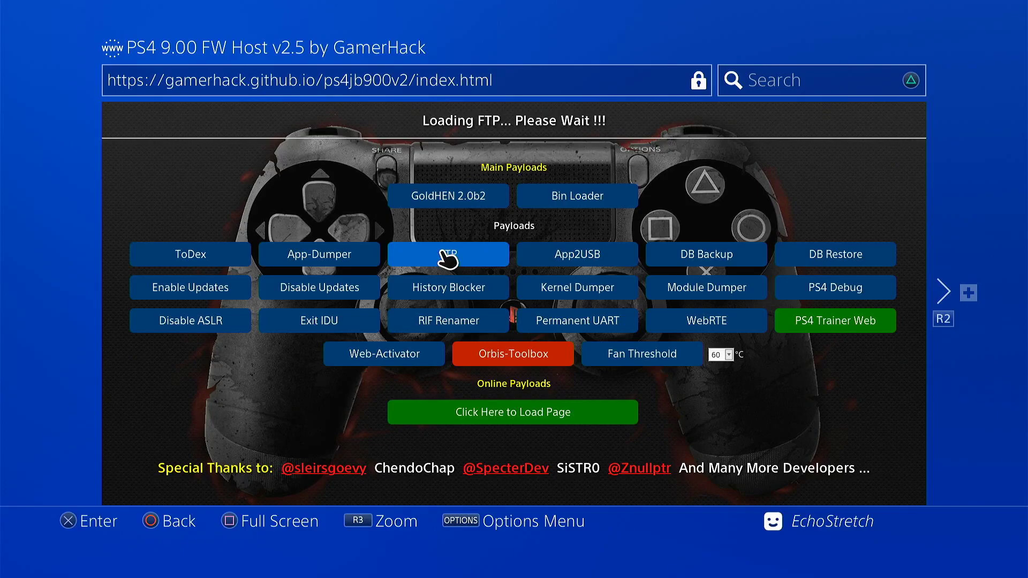
left_click(449, 254)
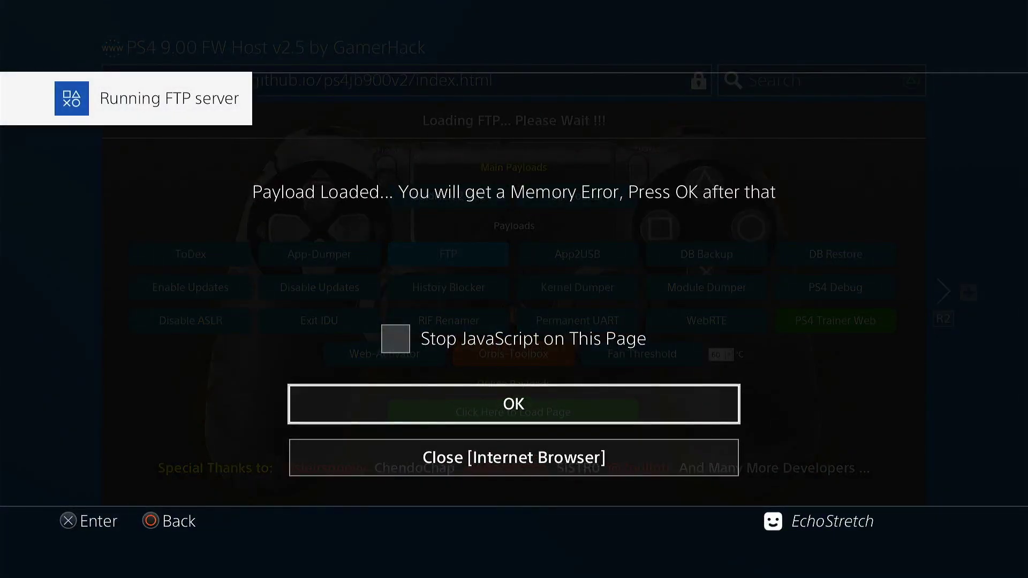
left_click(513, 404)
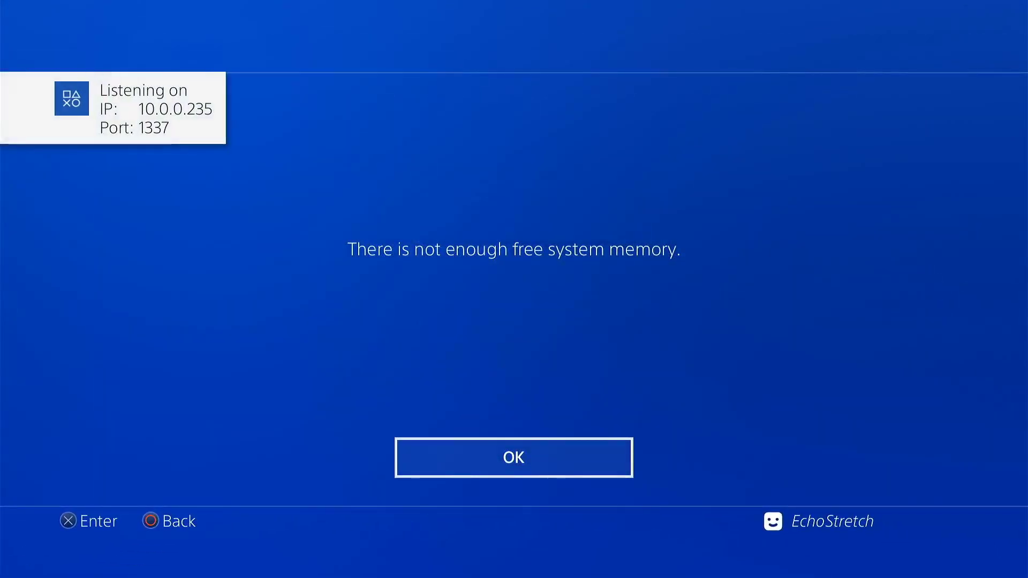
left_click(513, 471)
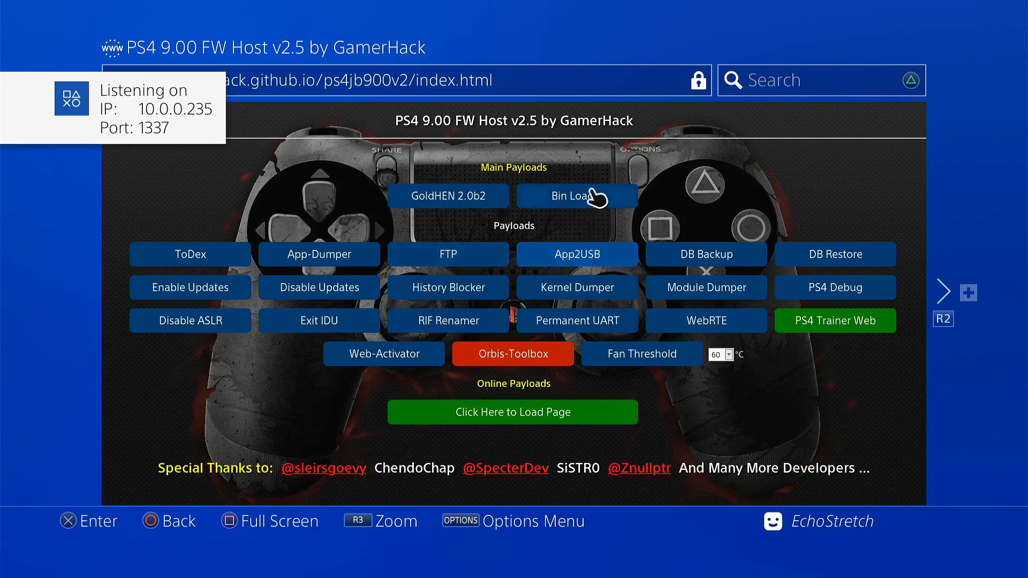
- Run Bin Loader, dismiss its dialogs, and confirm GoldHEN and Orbis Toolbox appear in Settings
left_click(578, 196)
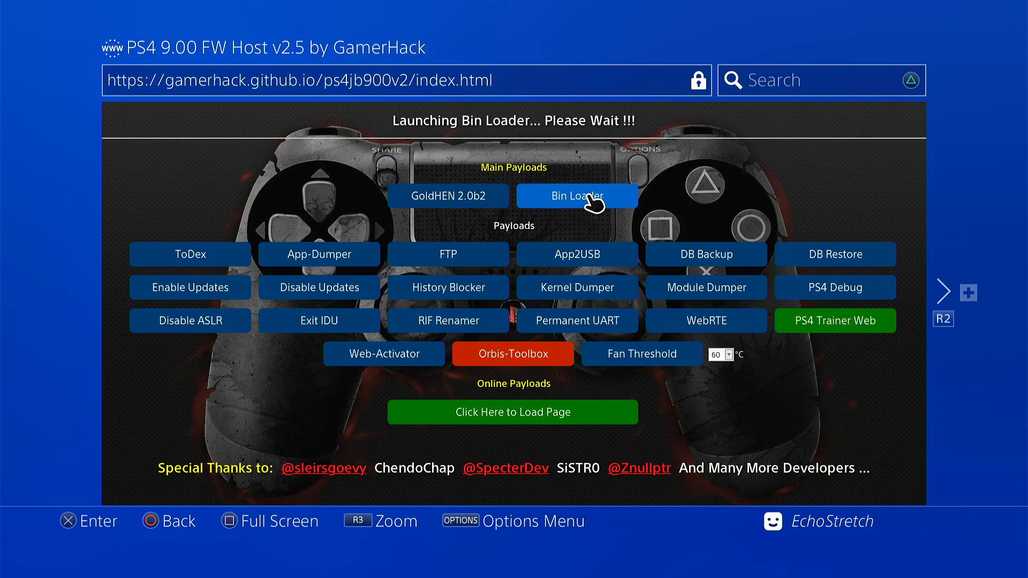
left_click(577, 196)
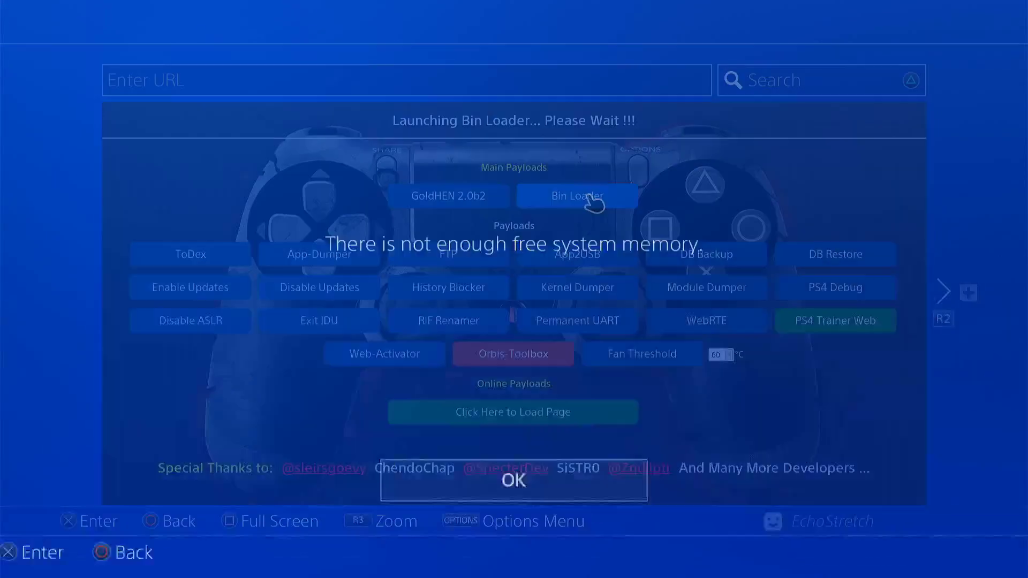
left_click(513, 481)
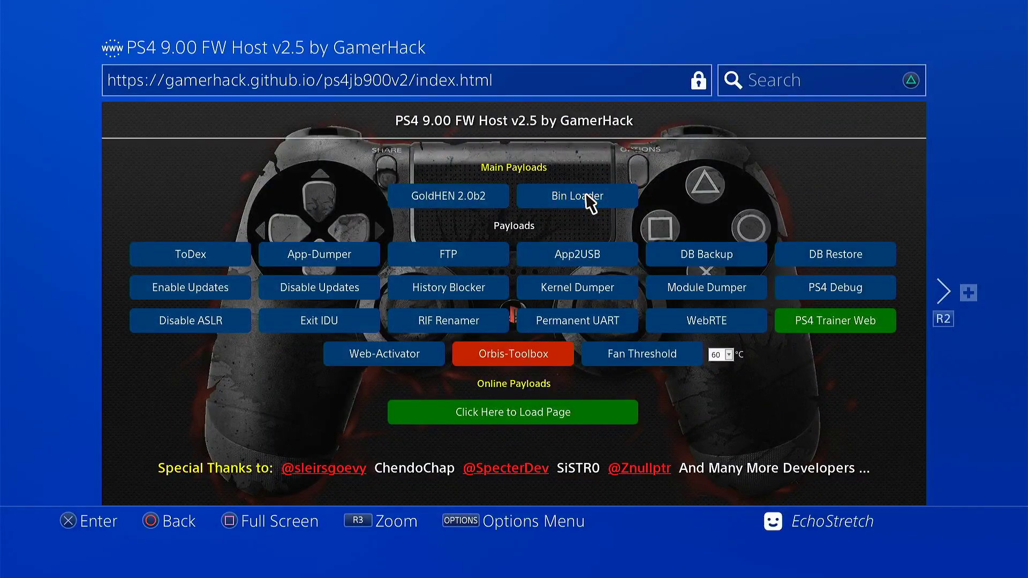
mouse_move(517, 359)
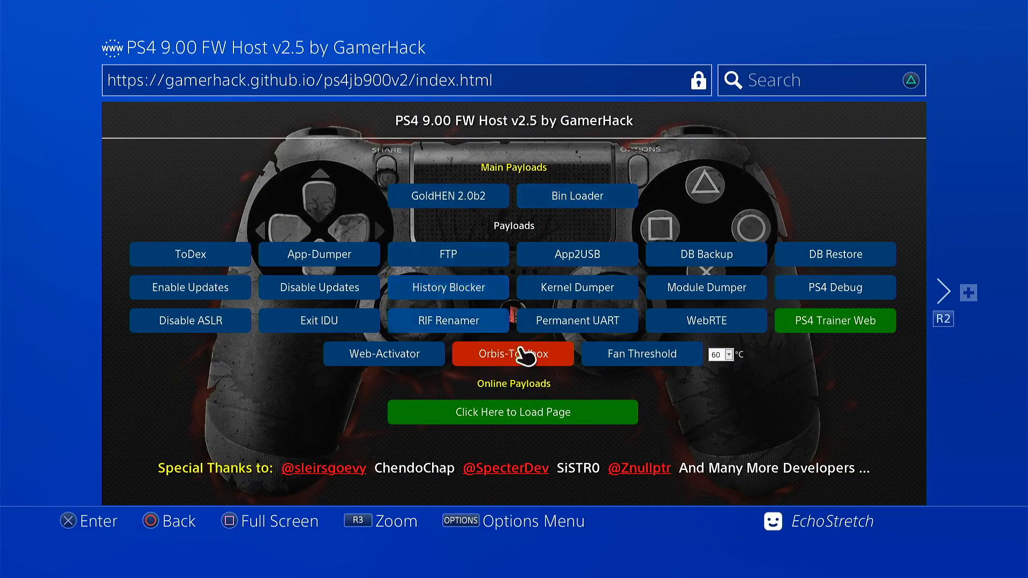
mouse_move(518, 415)
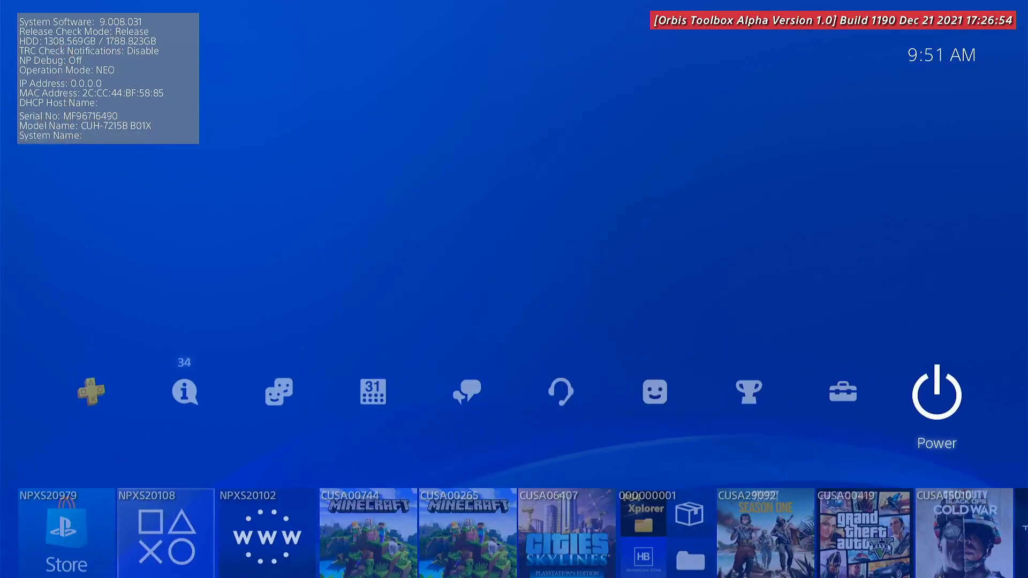
left_click(843, 393)
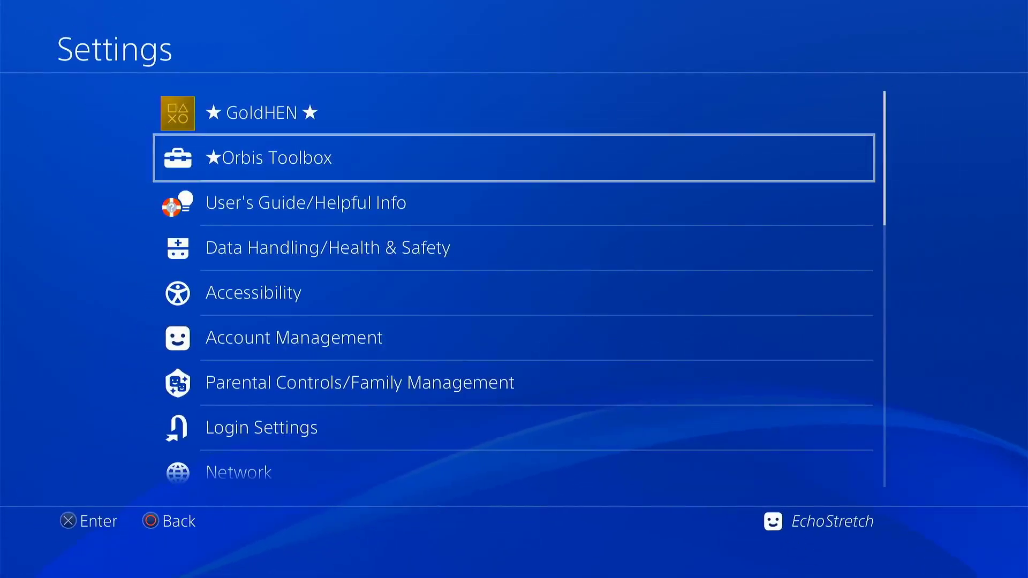